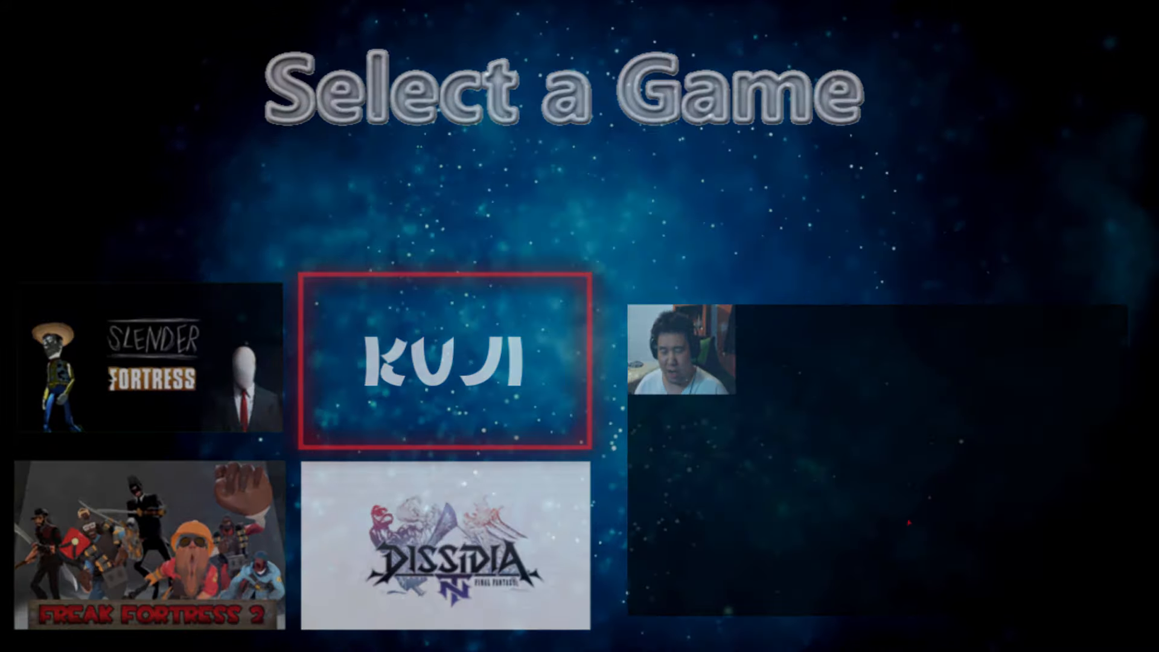
Select Kuji from the game selection screen to load its PLAY/EXIT title menu
left_click(442, 363)
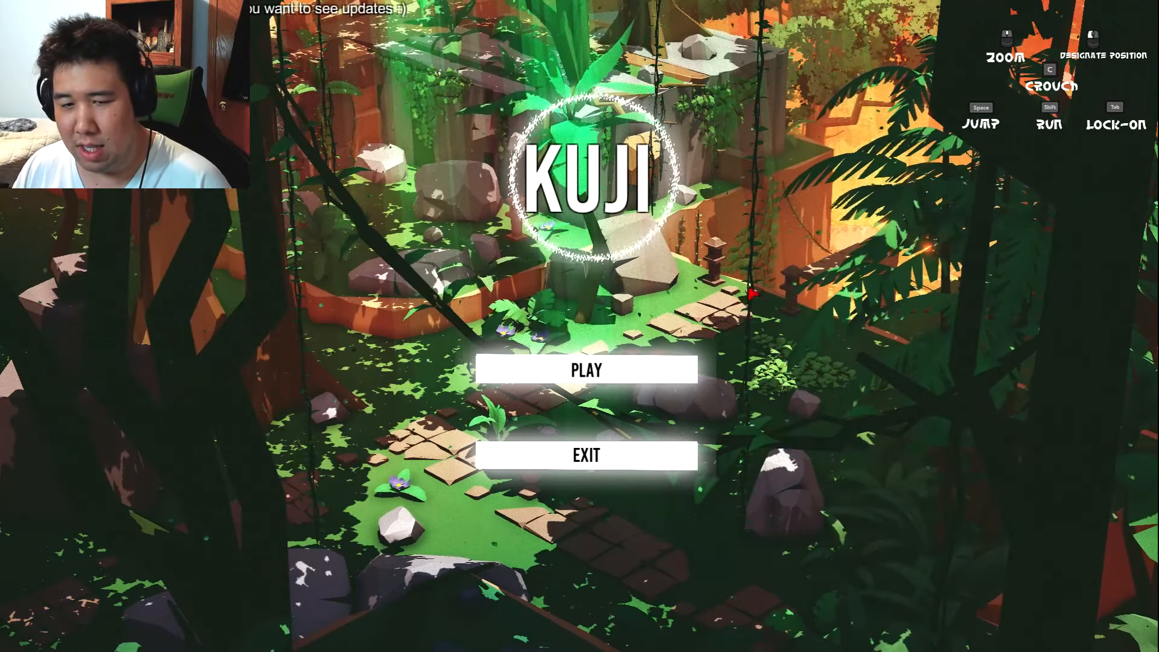
mouse_move(555, 372)
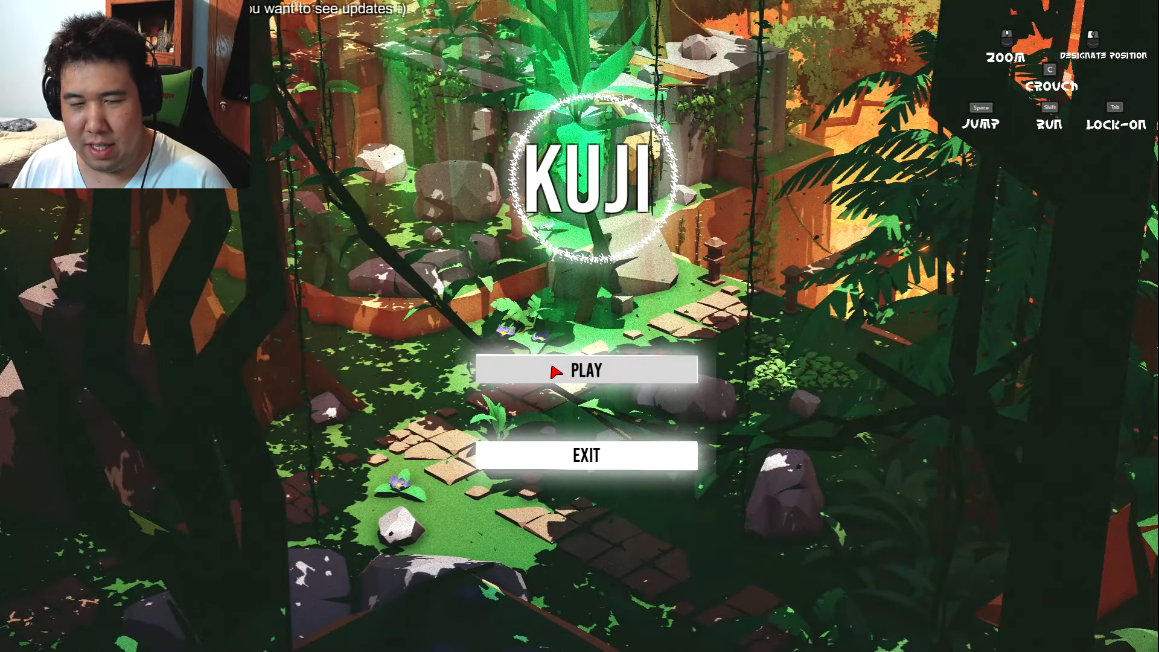
Start Kuji with PLAY and walk the explorer into the ruined chapel courtyard
left_click(586, 371)
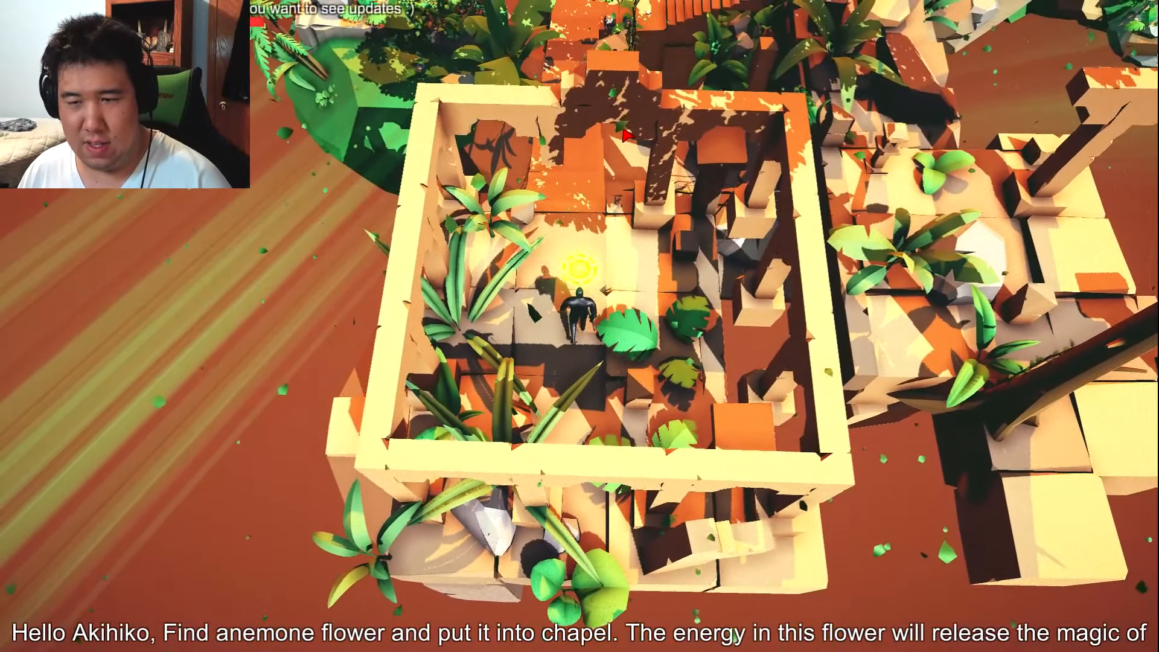
key("w")
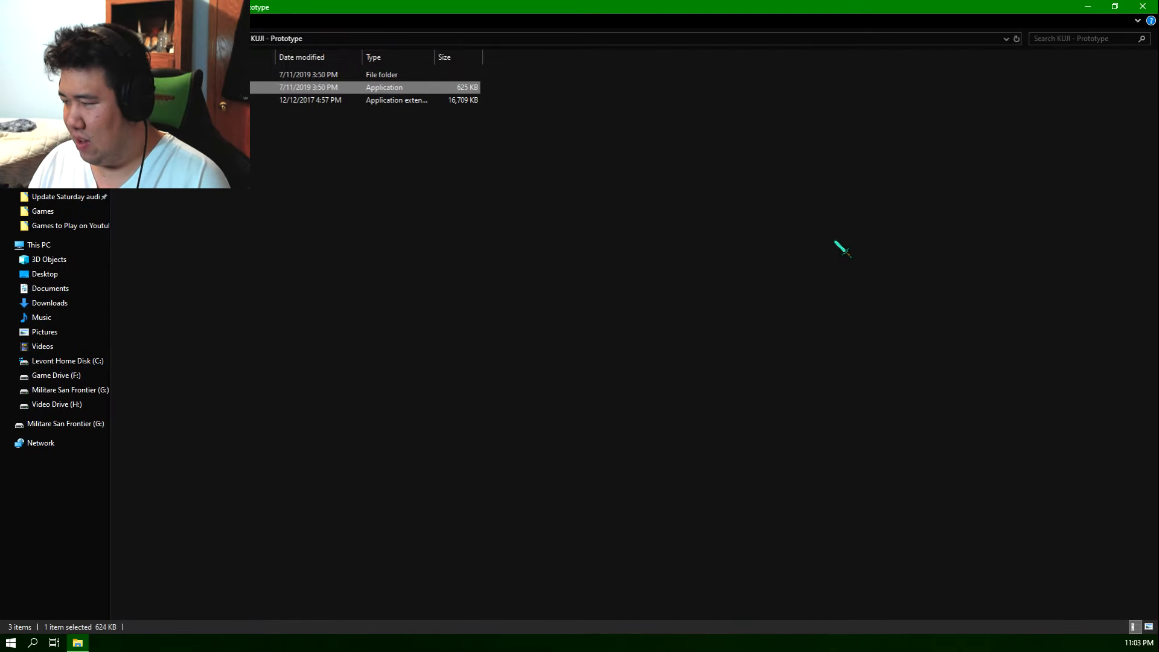
mouse_move(592, 371)
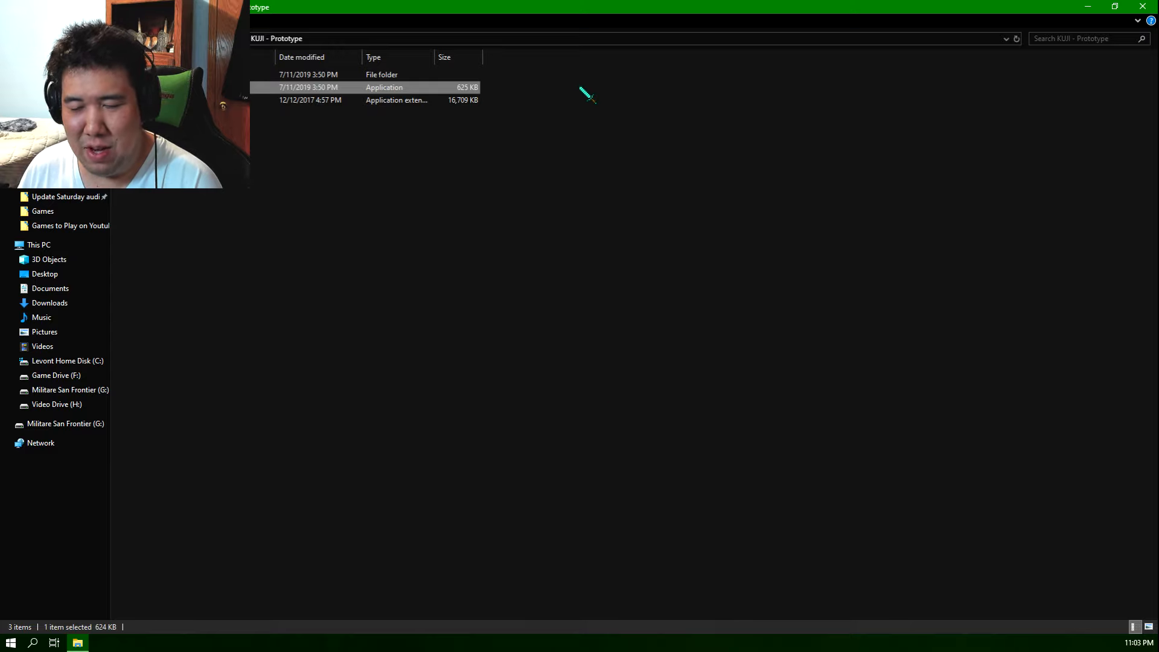
mouse_move(703, 238)
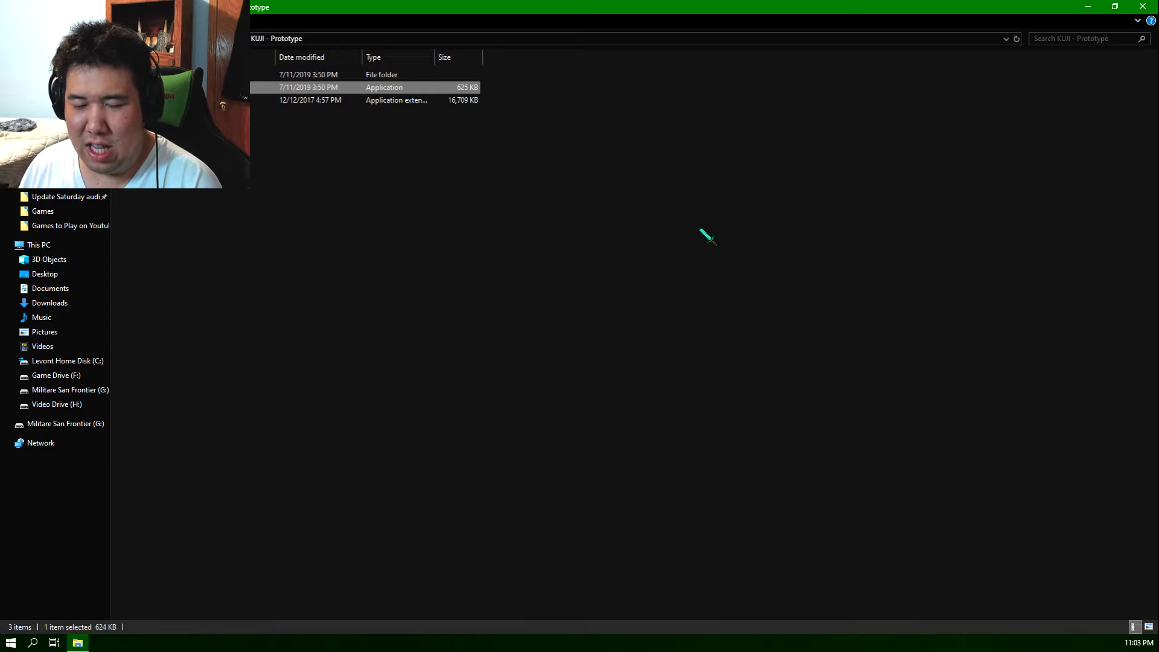
mouse_move(786, 250)
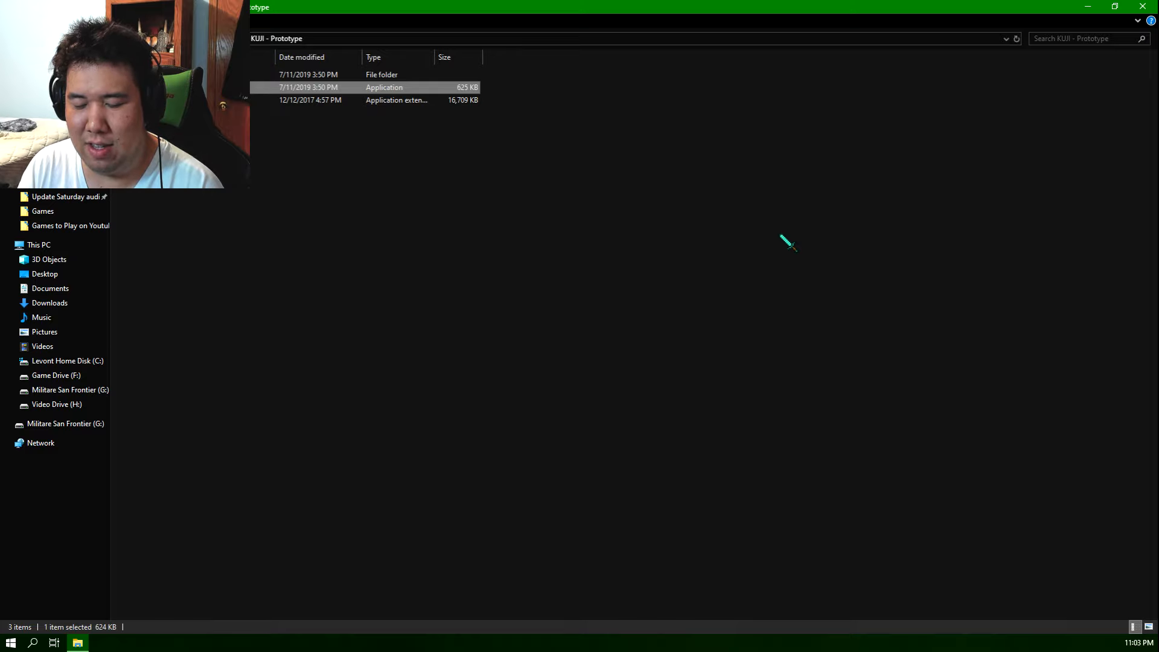
mouse_move(712, 190)
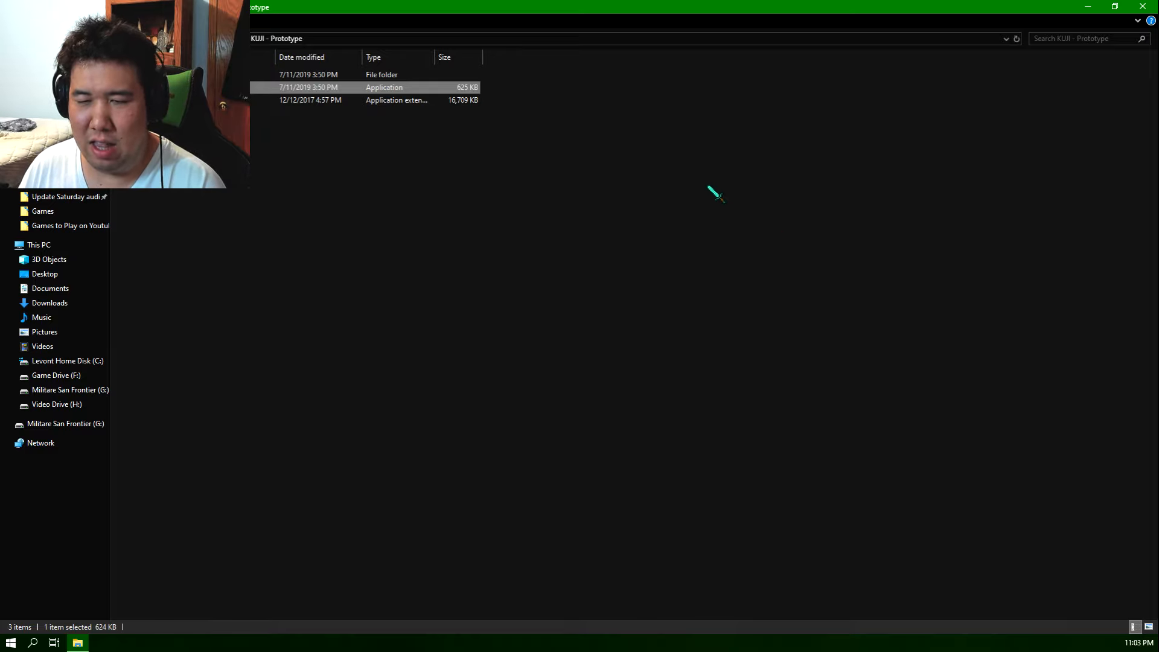
mouse_move(884, 414)
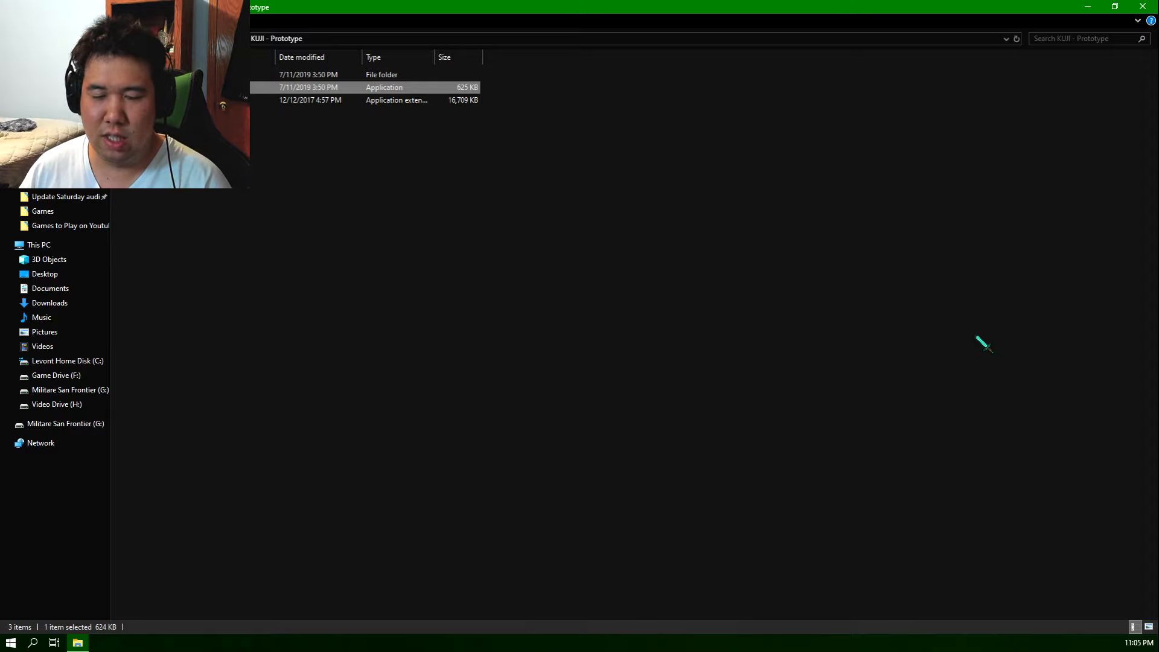
mouse_move(620, 176)
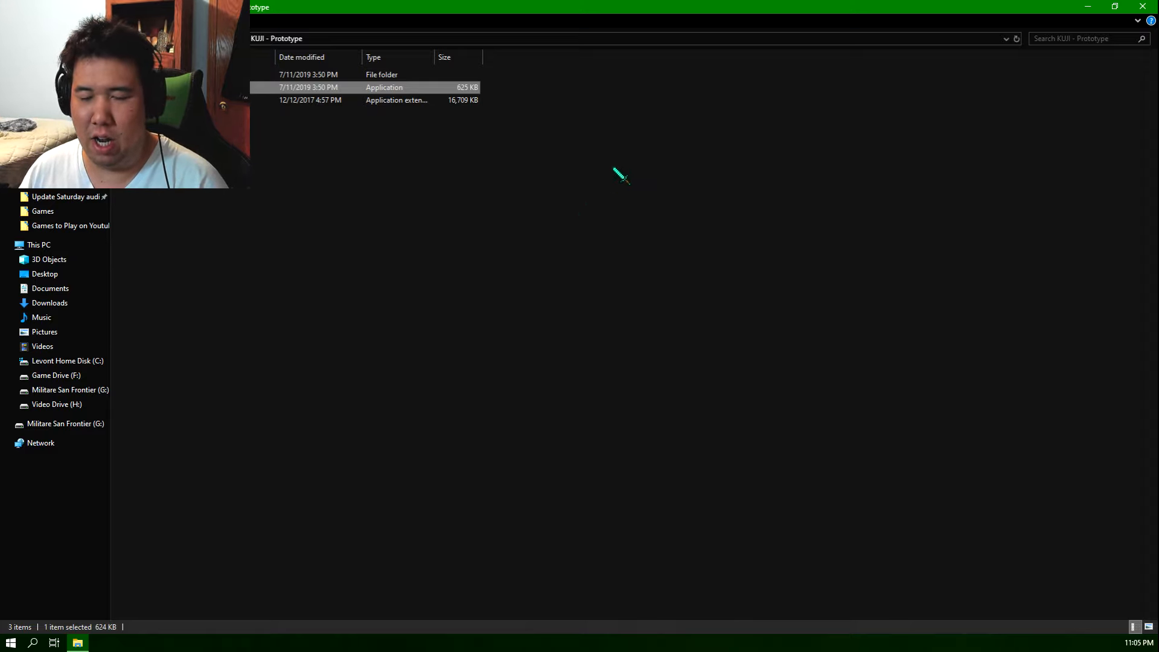
mouse_move(1037, 637)
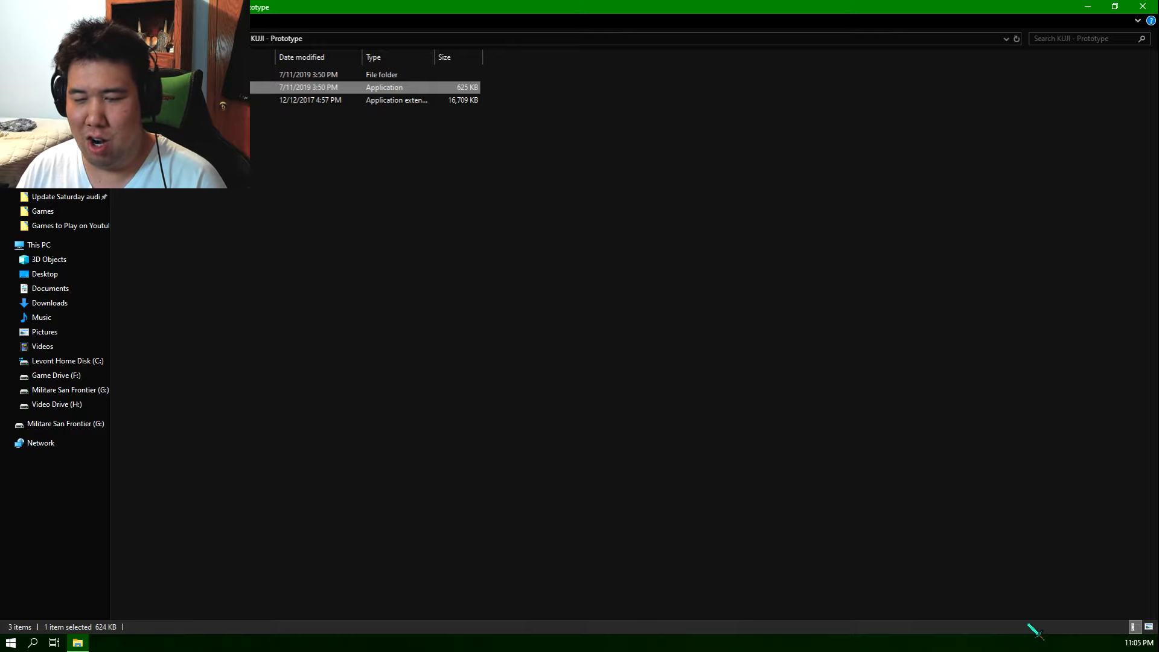
mouse_move(806, 238)
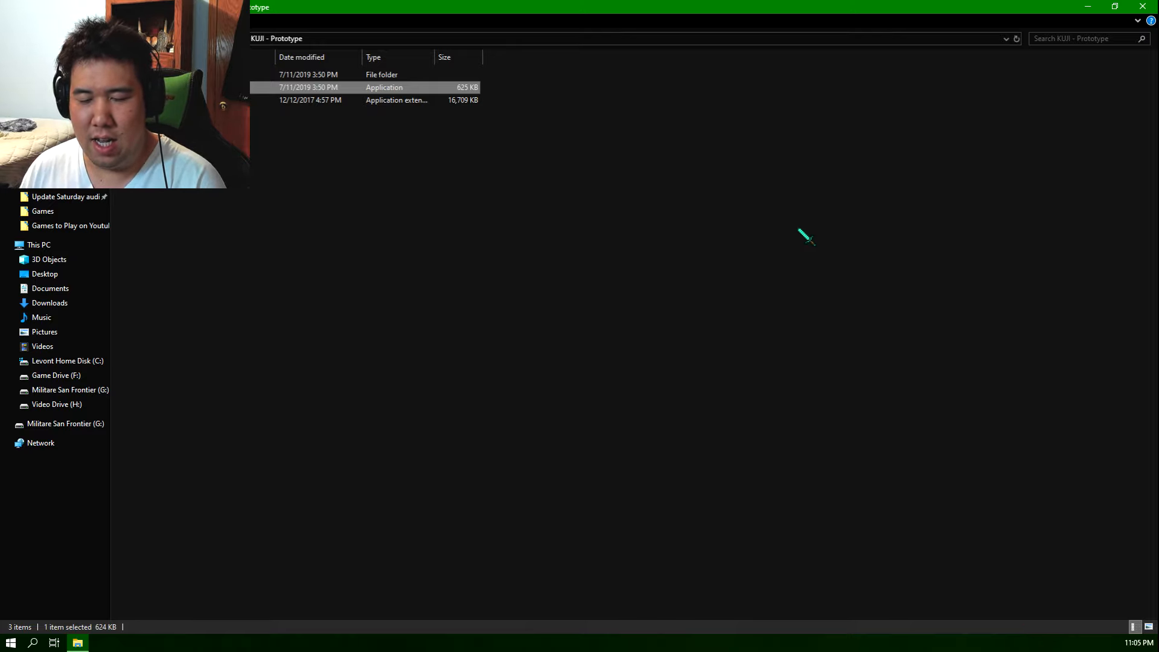
mouse_move(318, 235)
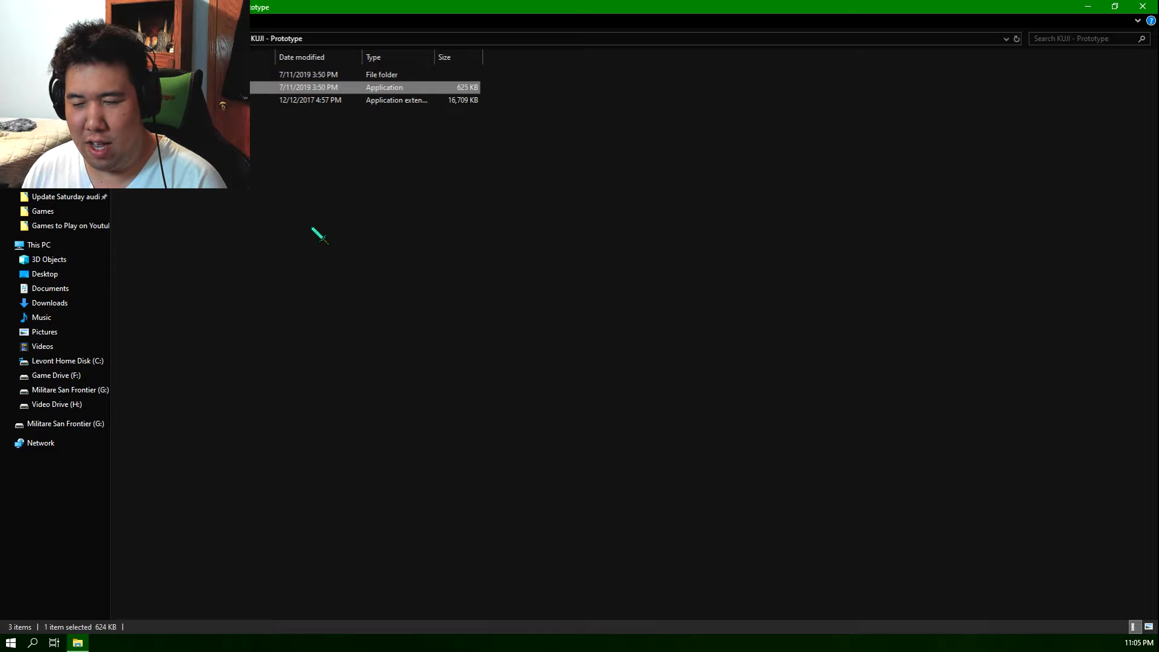
mouse_move(542, 297)
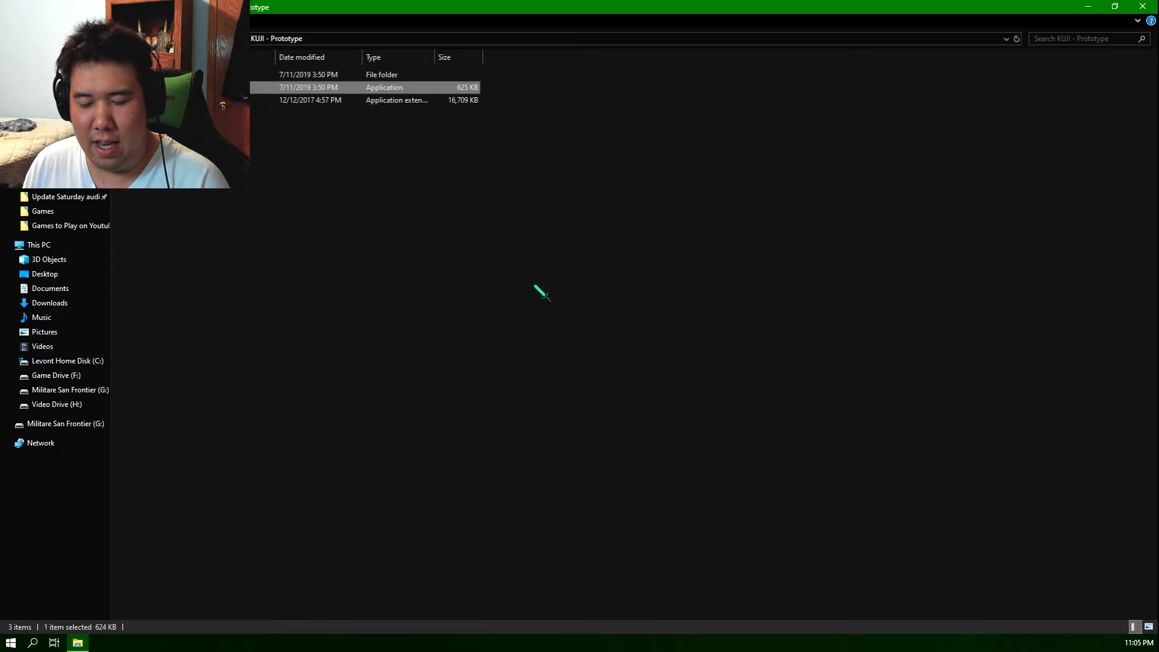
mouse_move(680, 302)
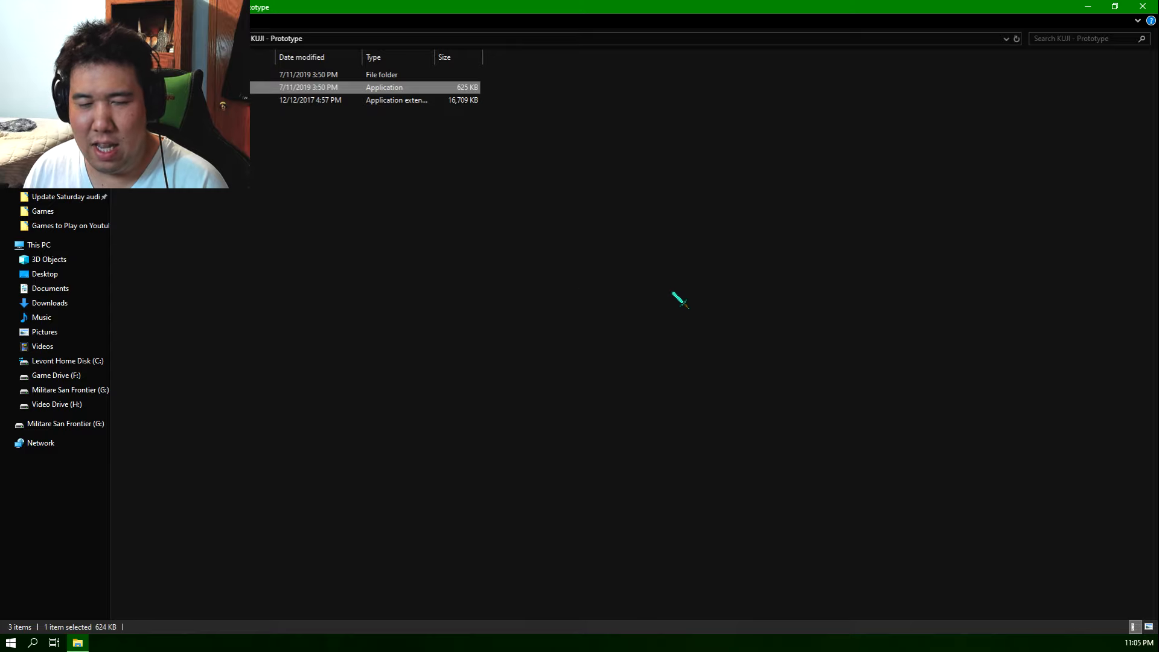
mouse_move(512, 245)
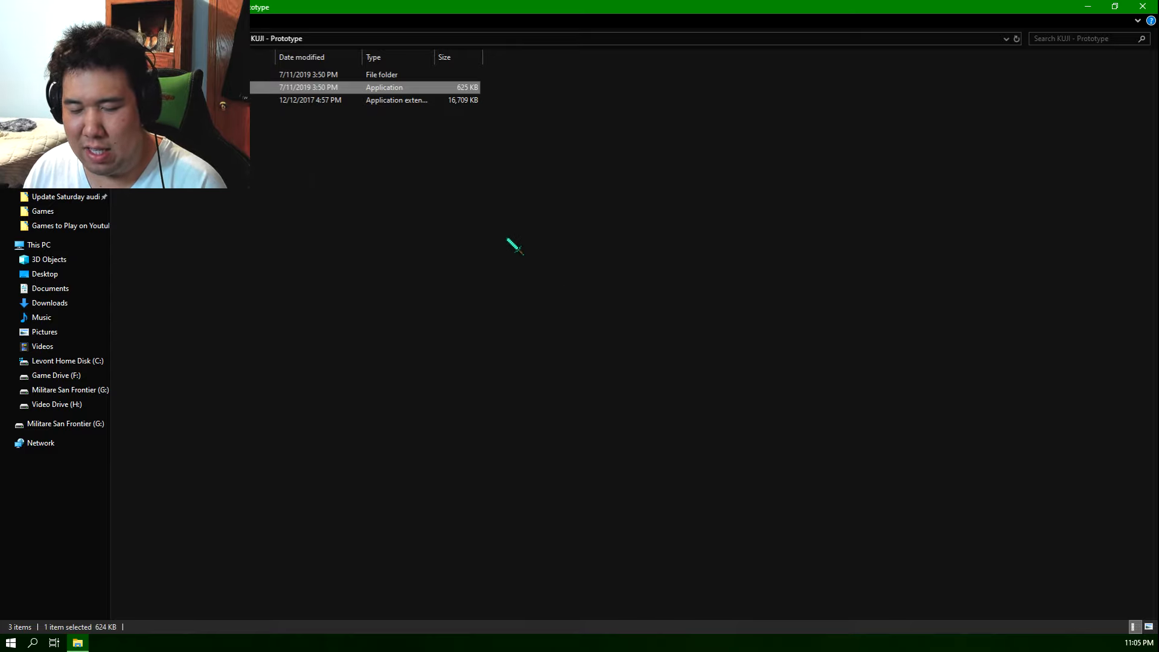
mouse_move(533, 260)
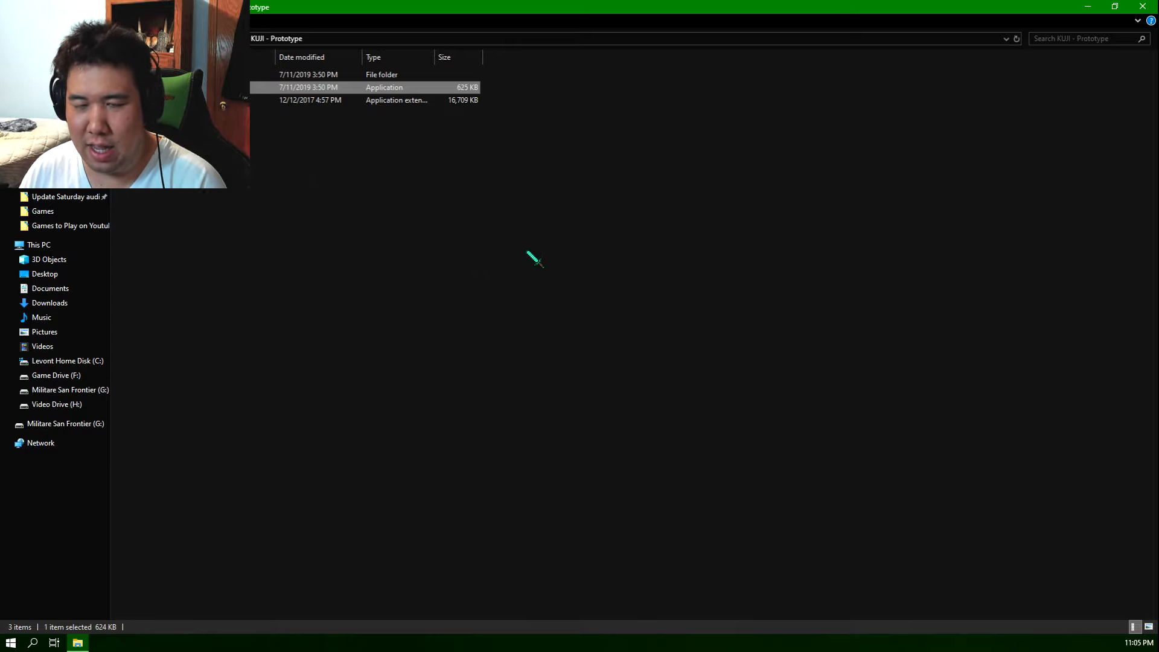